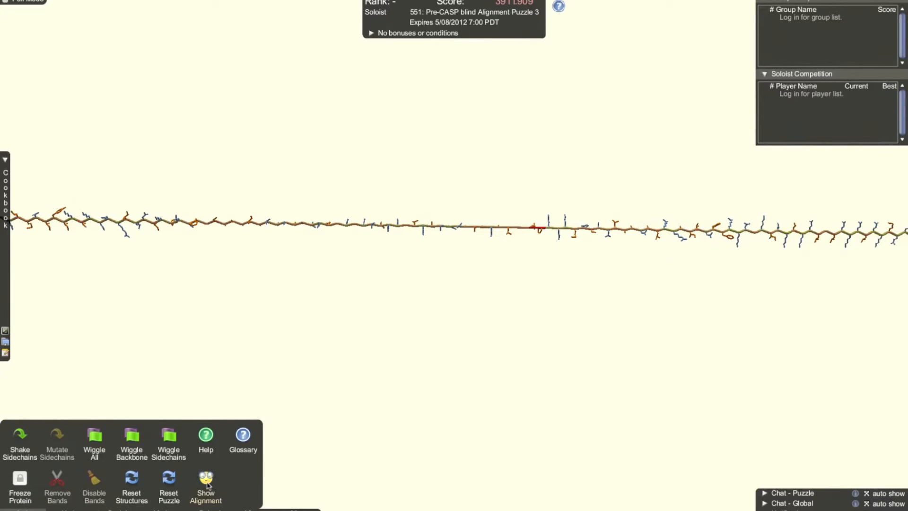
Show the alignment, switch to the Selection Interface, then reopen the alignment and View Options
left_click(205, 484)
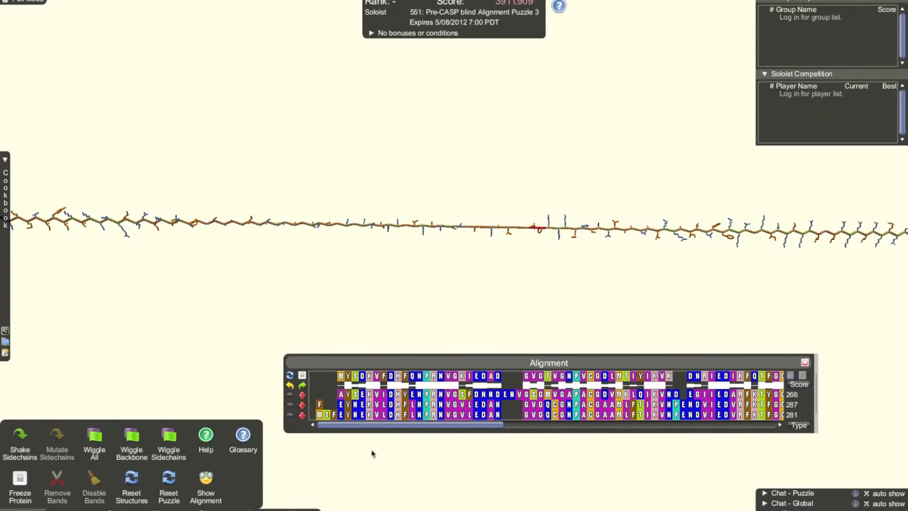
left_click(805, 362)
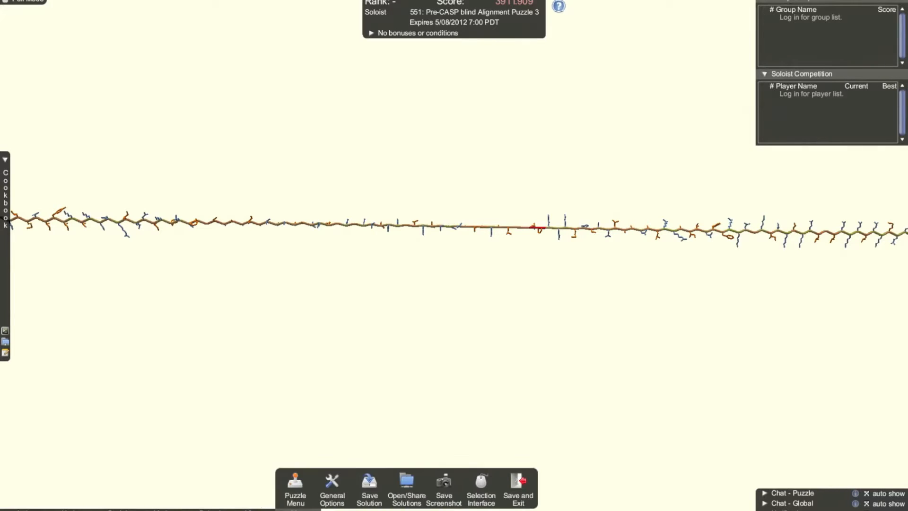
left_click(481, 487)
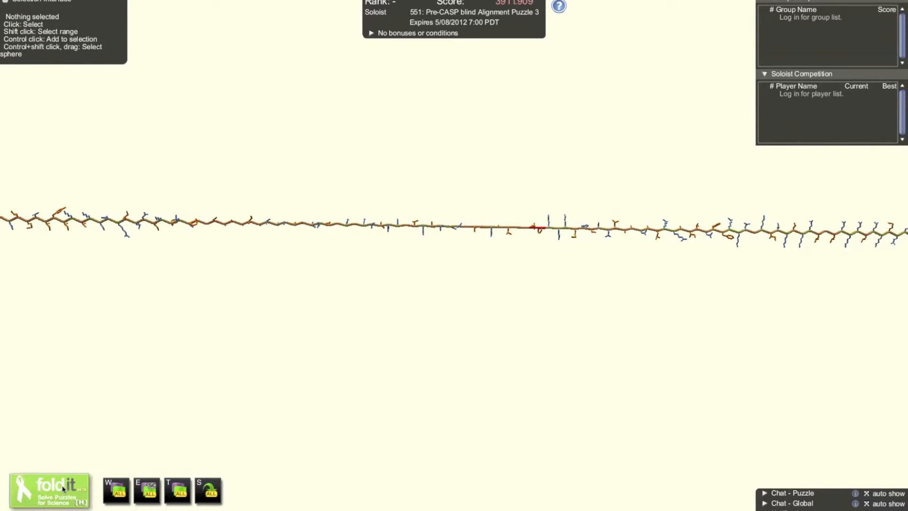
left_click(49, 490)
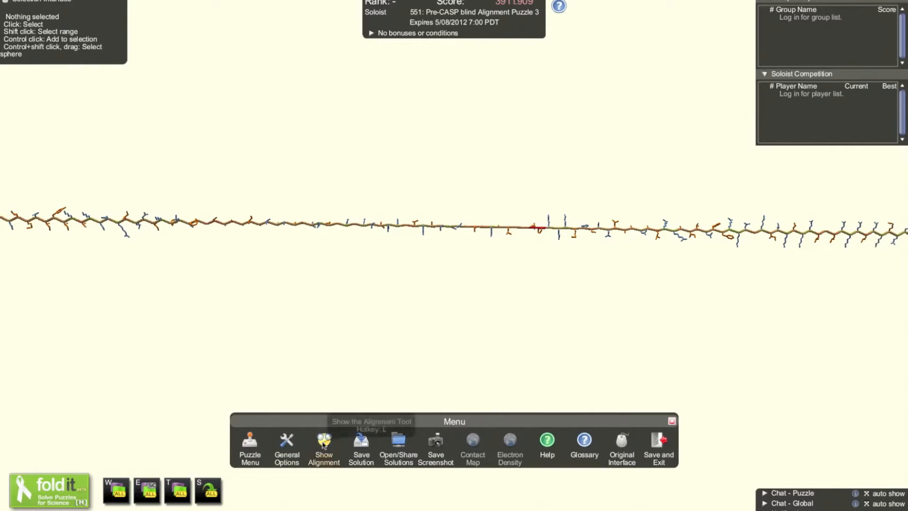
left_click(323, 446)
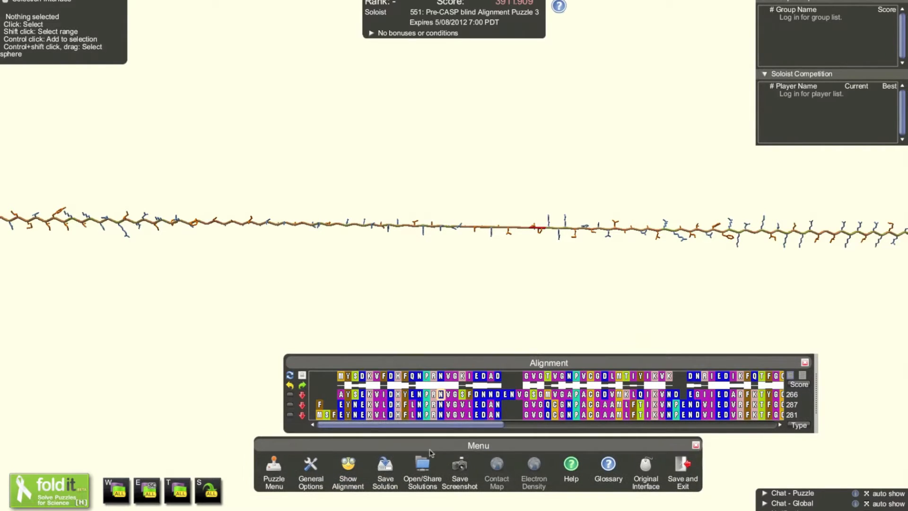
left_click(696, 444)
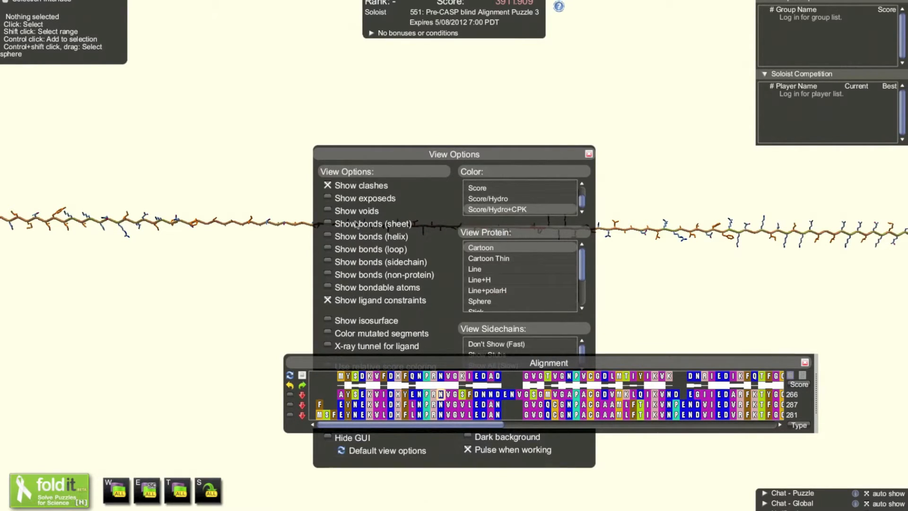
Show sheet, helix, loop, sidechain and non-protein bonds, and hide ligand constraints
left_click(328, 224)
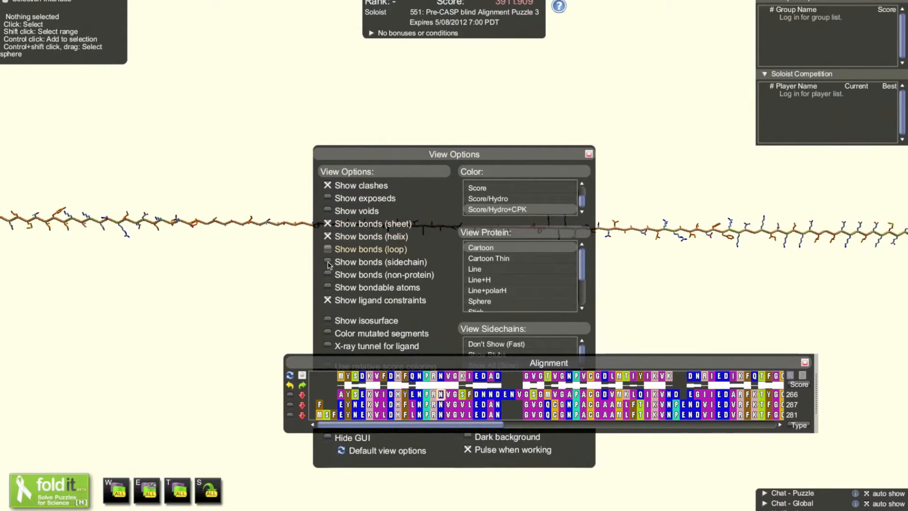
left_click(327, 262)
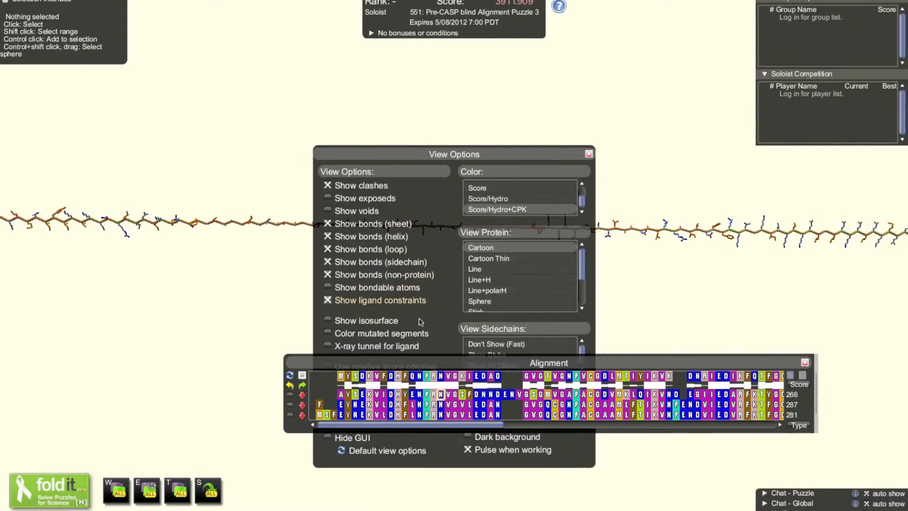
left_click(327, 300)
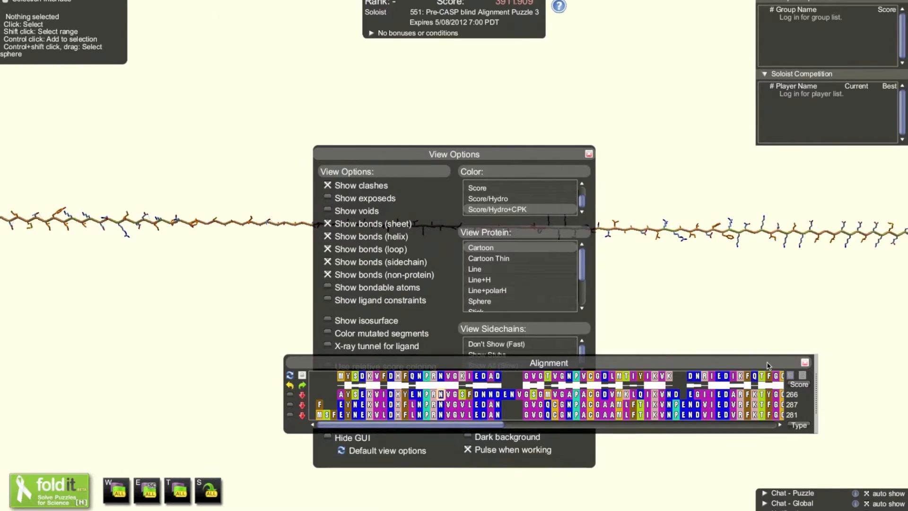
Close the alignment, use a dark background without GUI fading, and close View Options
left_click(804, 363)
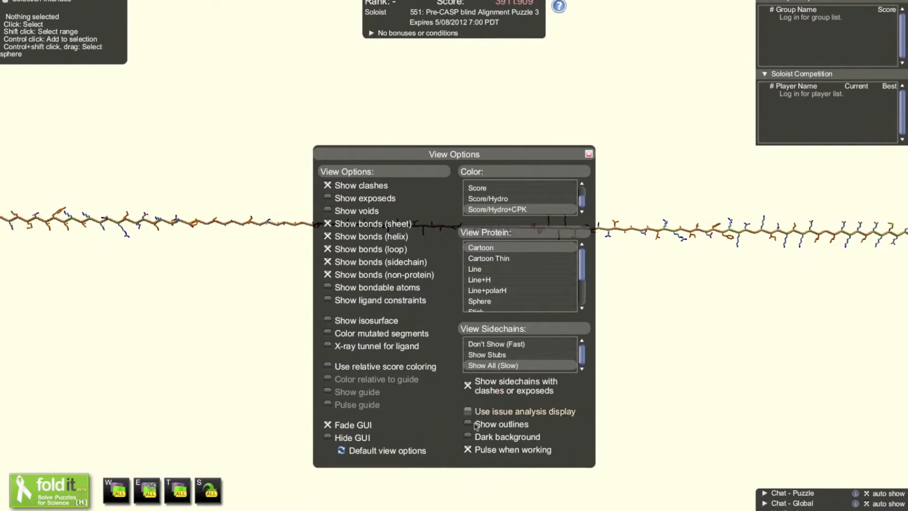
left_click(467, 436)
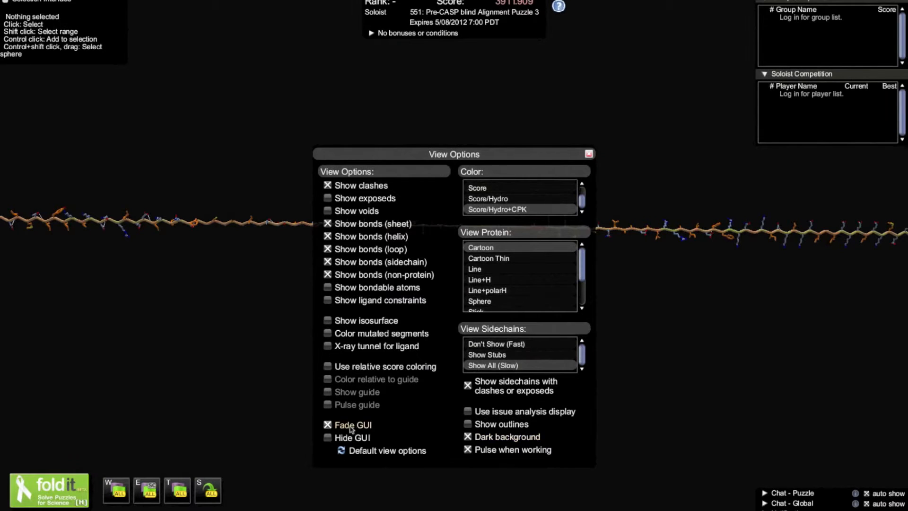
left_click(327, 425)
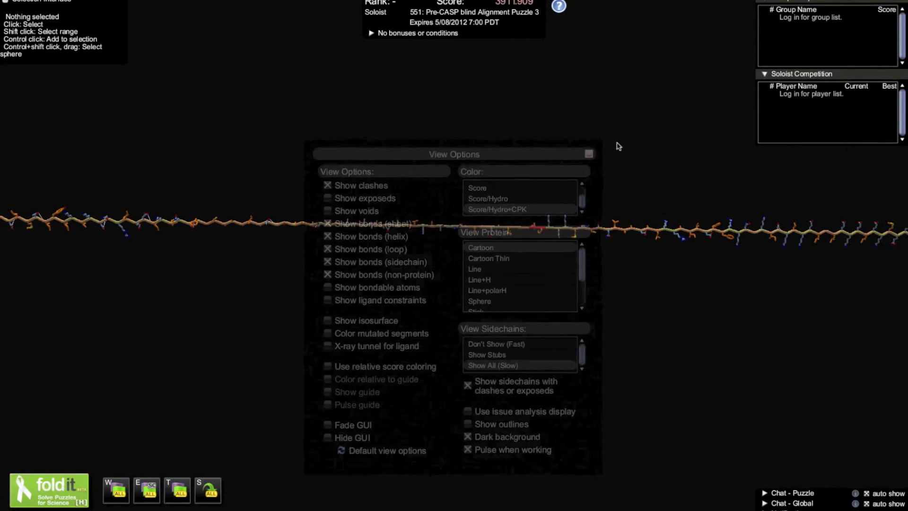
left_click(588, 154)
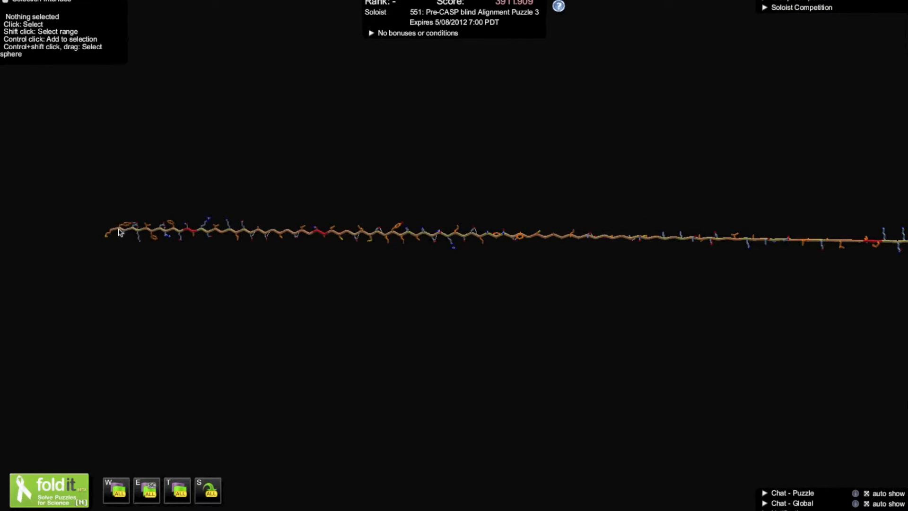
Zoom in with the mouse wheel on the first residues of the chain
scroll("up", 3)
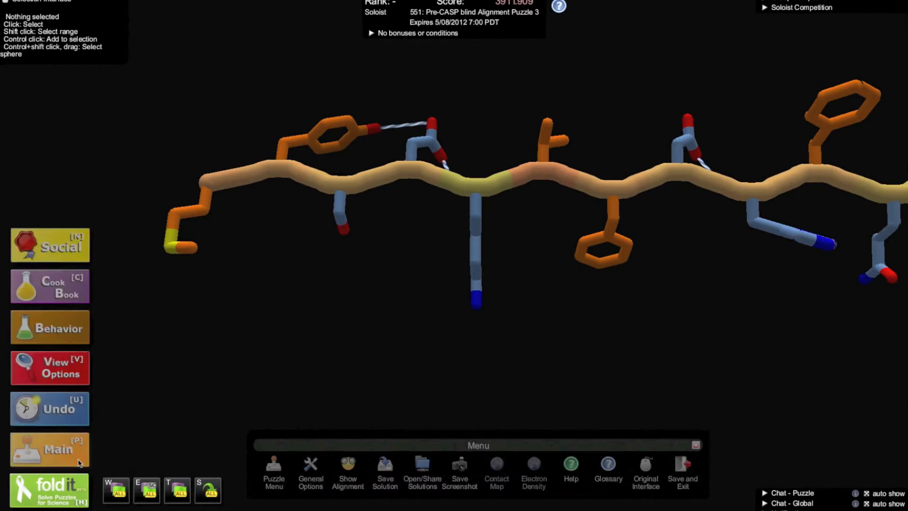
Show the target-versus-template alignment panel again from the menu
left_click(348, 472)
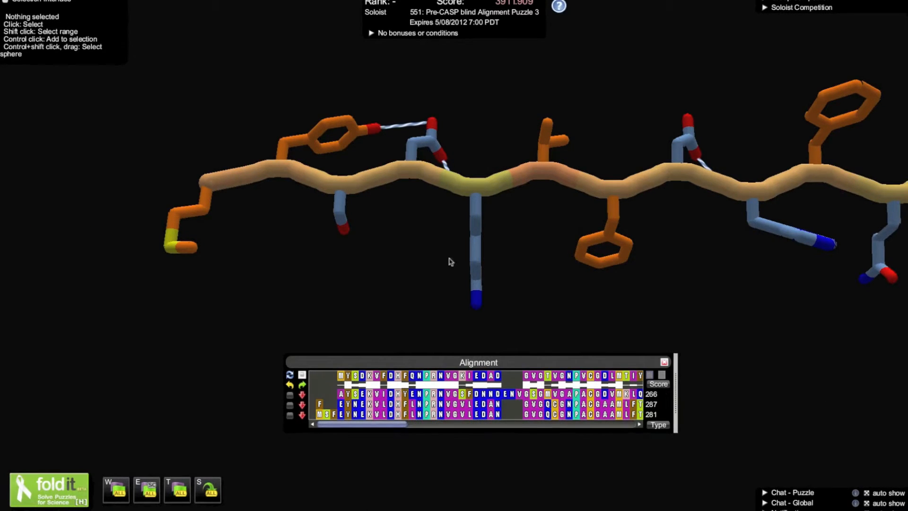
mouse_move(334, 384)
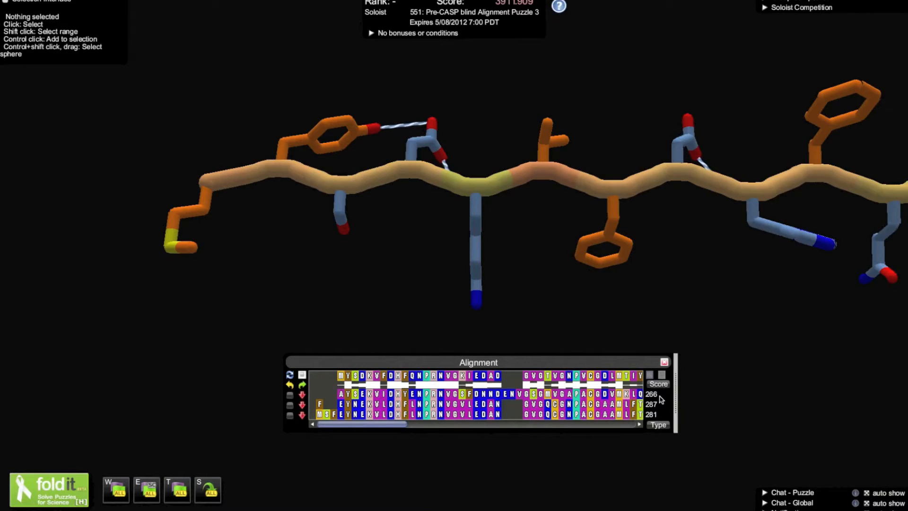
mouse_move(668, 411)
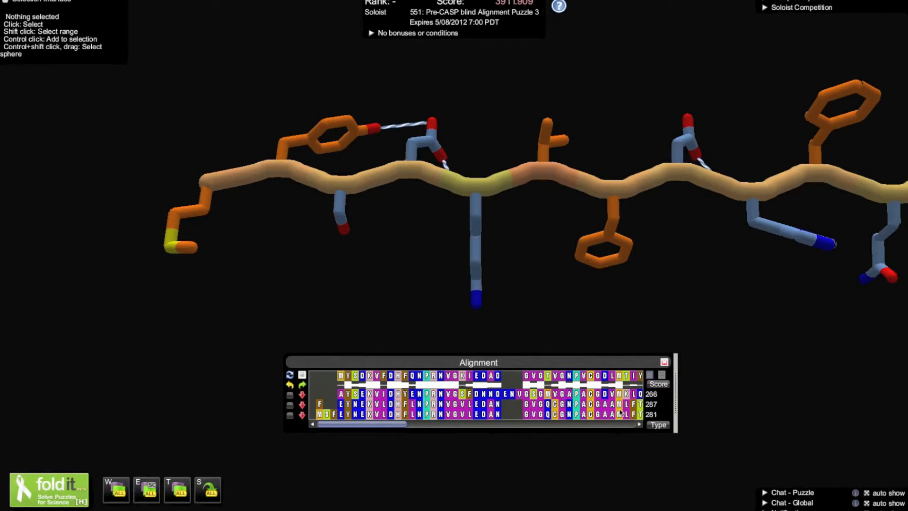
mouse_move(516, 381)
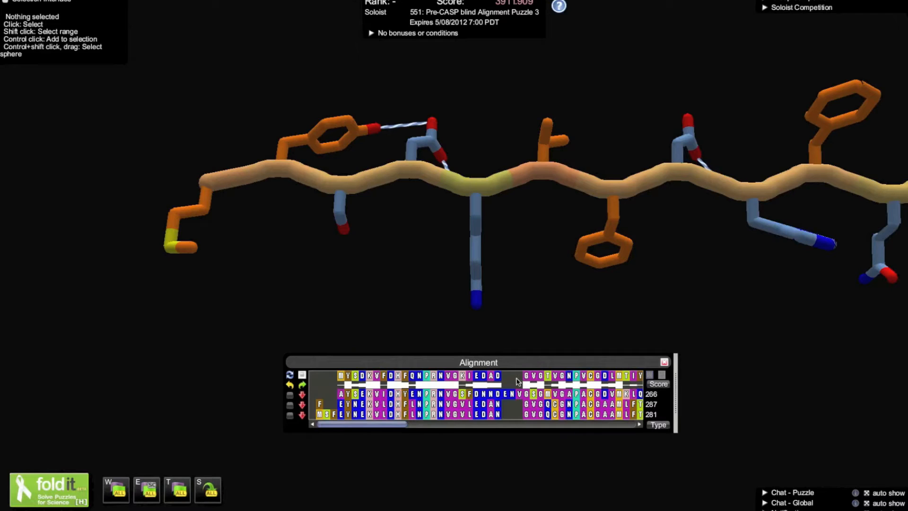
mouse_move(501, 379)
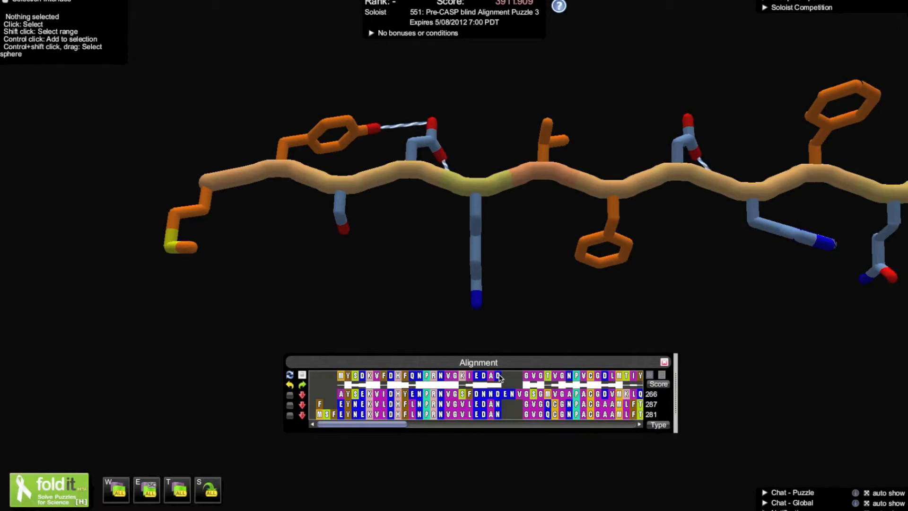
Mark the target row's first letter block, MYSDKVFDHFQNPRNVGKIEDAD, in the alignment
left_click(497, 376)
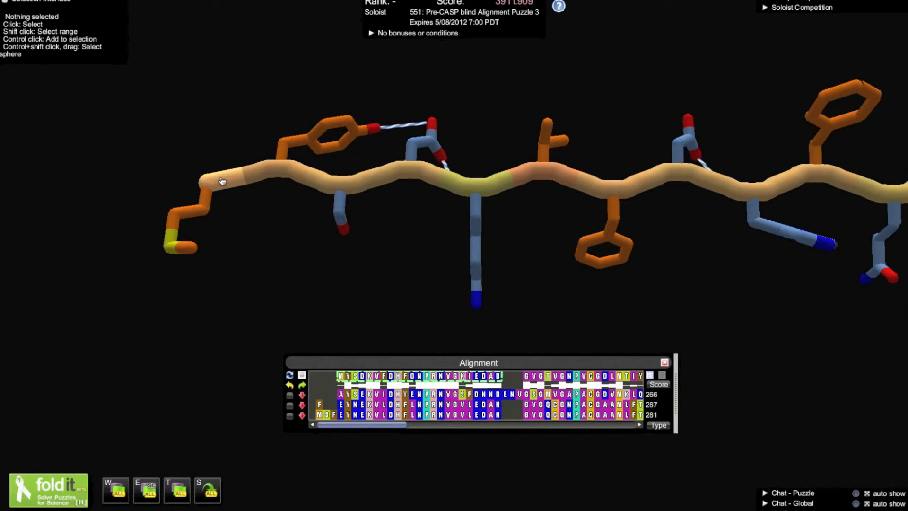
Adjust the selection until the first 23 target residues (MYSDKVFDHFQNPRNVGKIEDAD) are selected
left_click(220, 179)
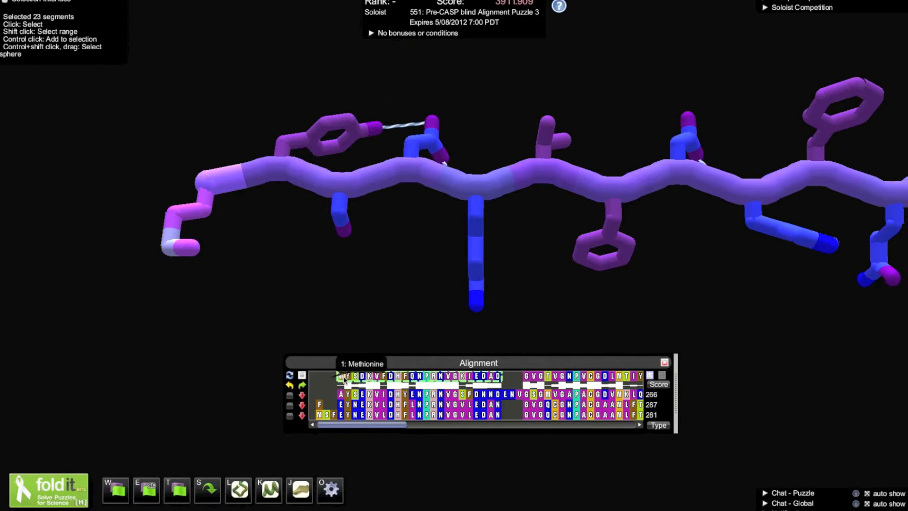
mouse_move(266, 237)
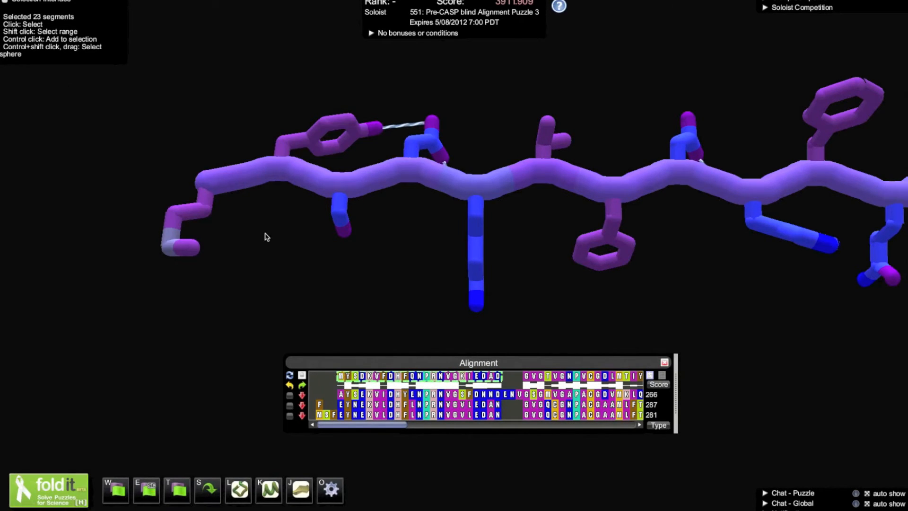
left_click(243, 183)
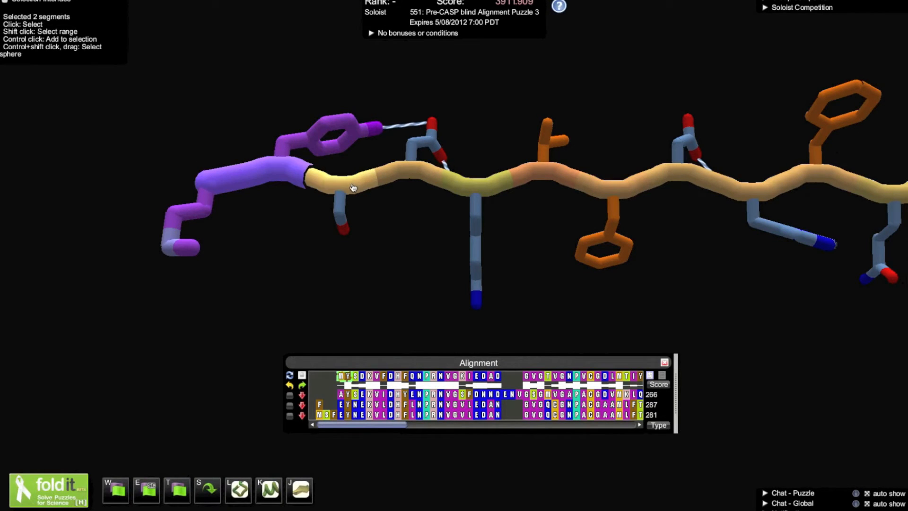
left_click(347, 186)
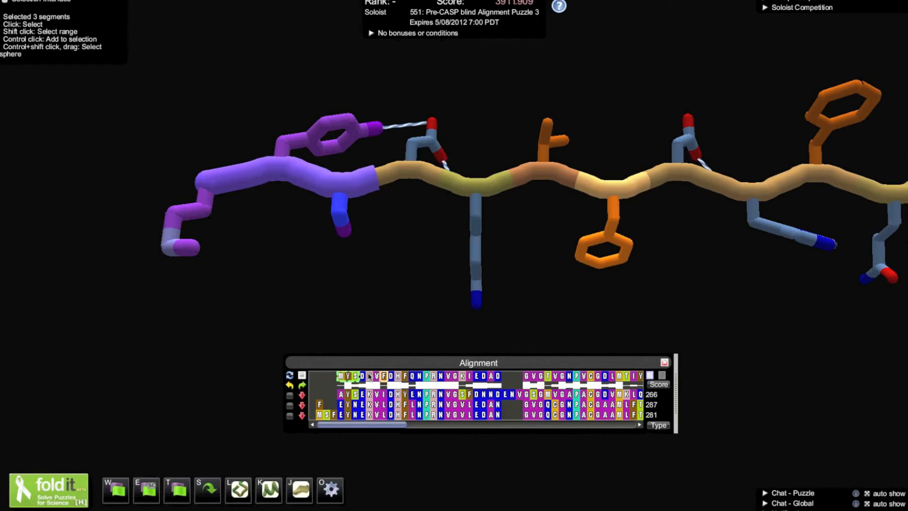
left_click(380, 377)
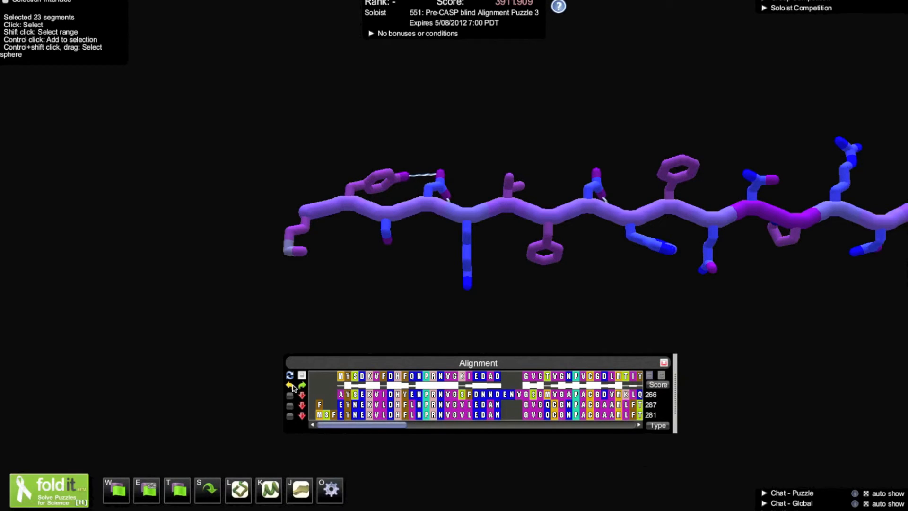
Shift the first block left, undo, and reset all alignments to scores 266, 287, 281
left_click(288, 385)
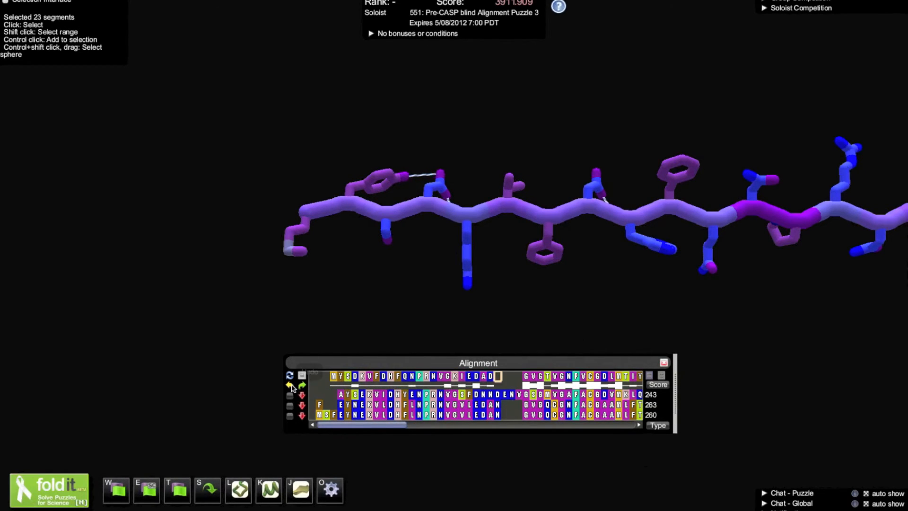
left_click(289, 385)
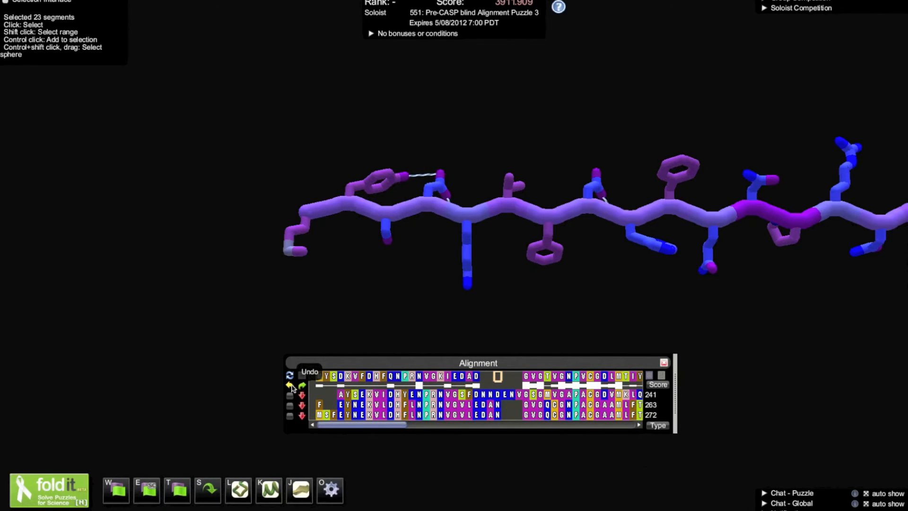
left_click(289, 386)
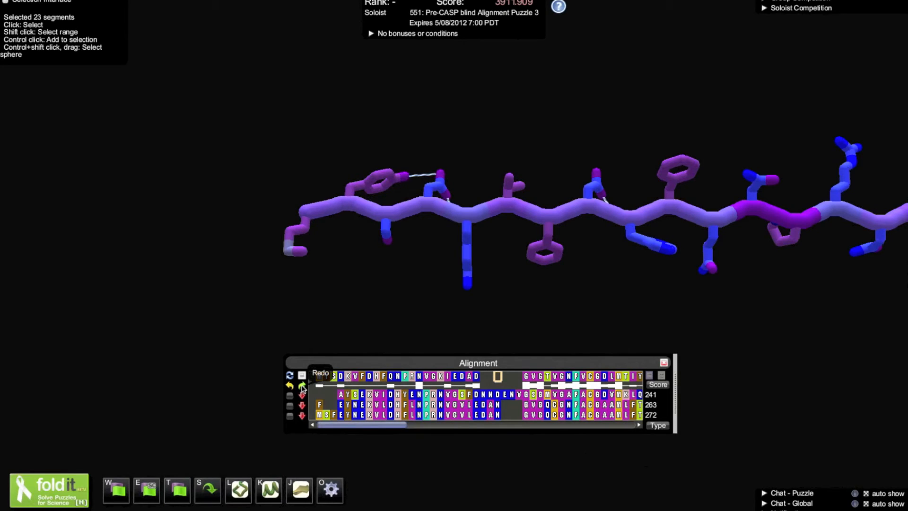
left_click(301, 385)
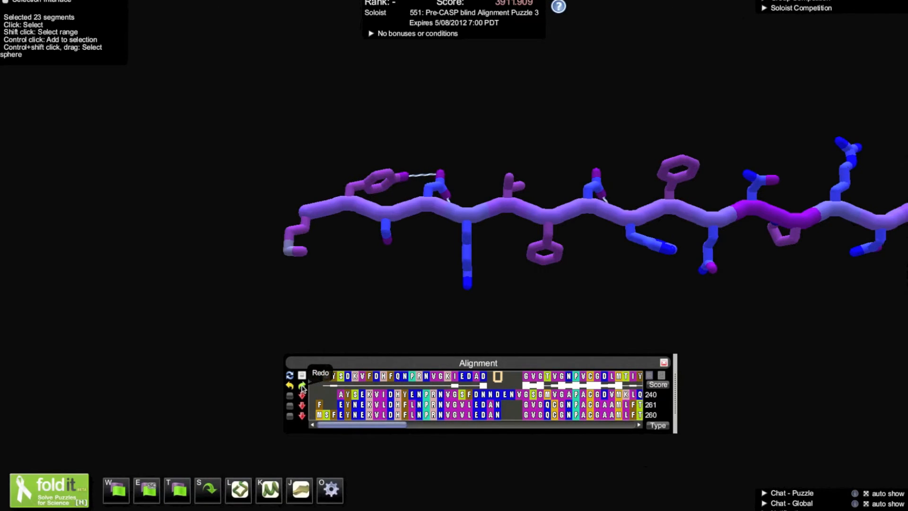
left_click(301, 385)
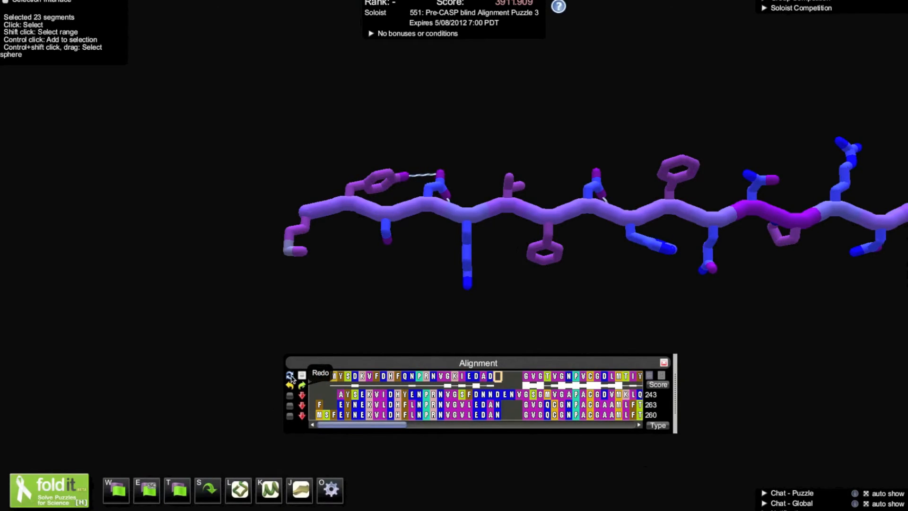
mouse_move(289, 376)
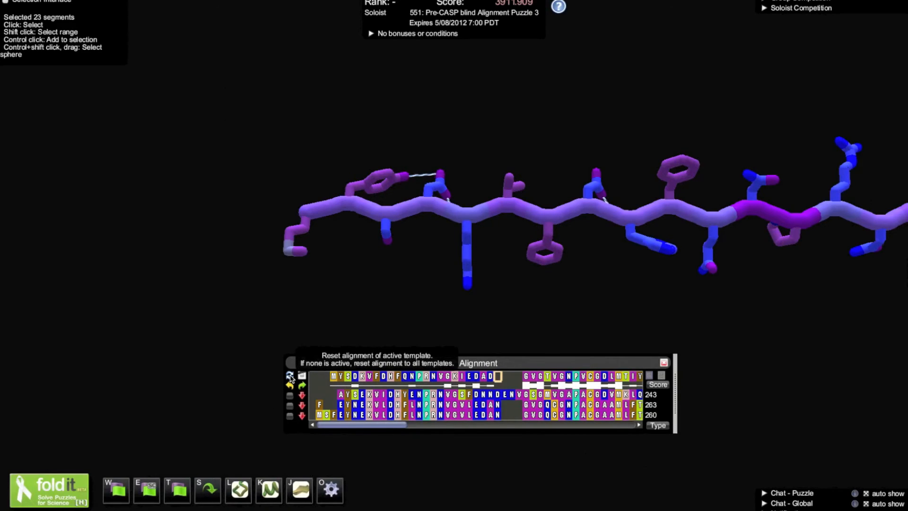
left_click(290, 376)
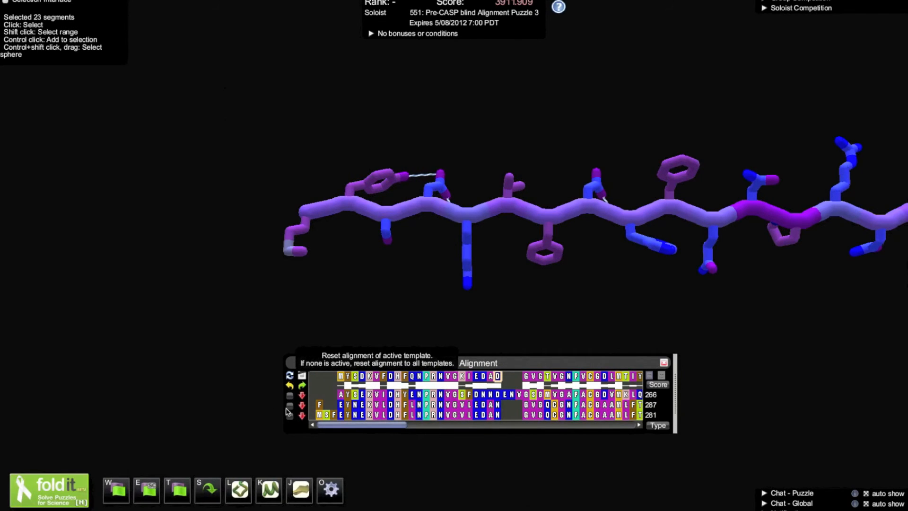
mouse_move(627, 440)
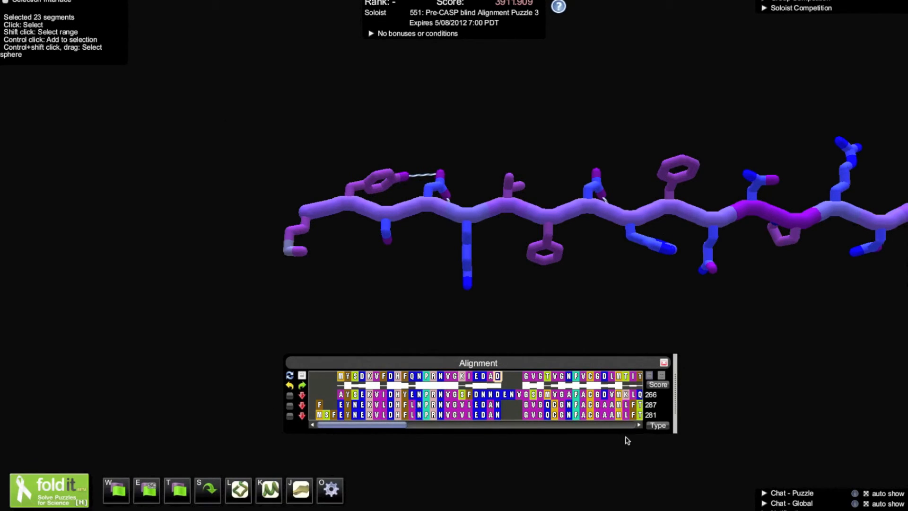
mouse_move(657, 425)
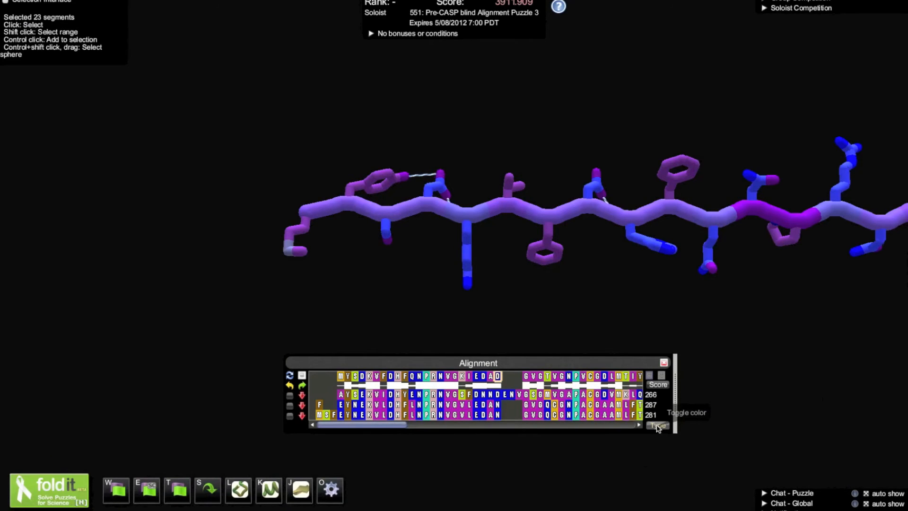
left_click(657, 425)
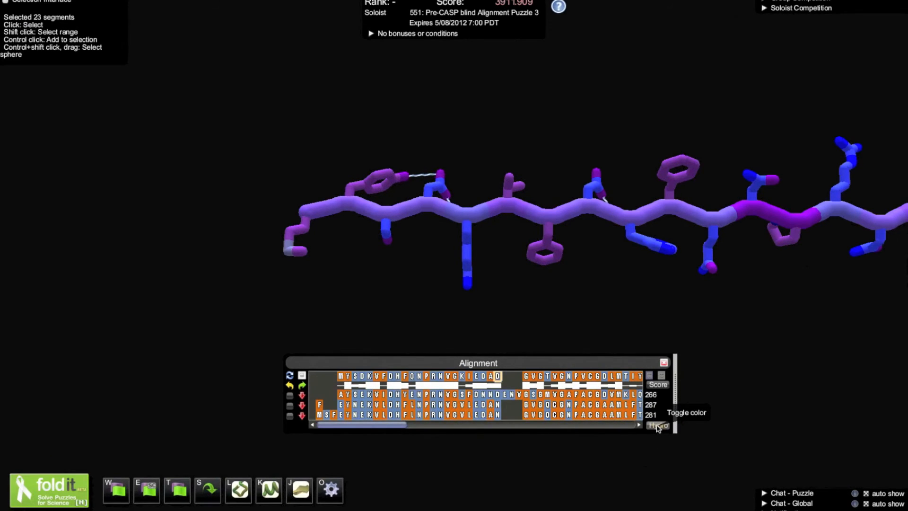
left_click(658, 425)
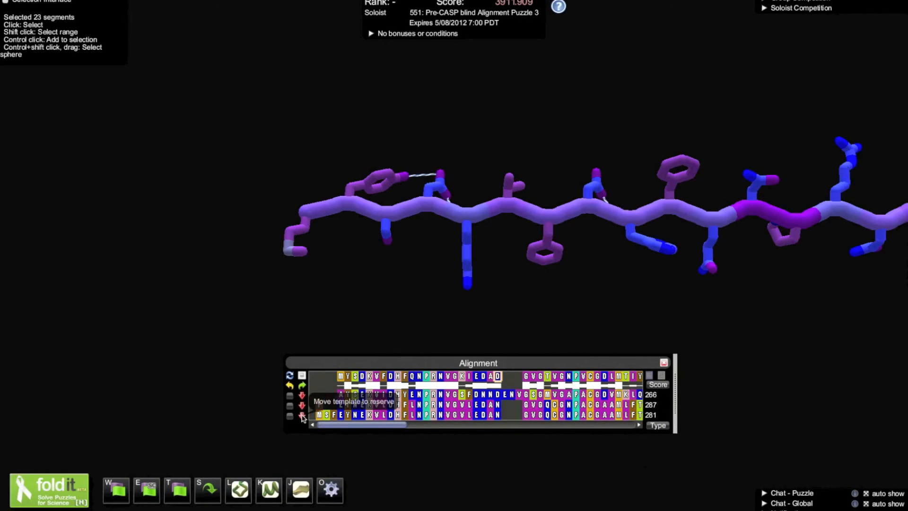
Move the 266-scoring template to reserve, keeping the 281 and 287 templates active
left_click(301, 415)
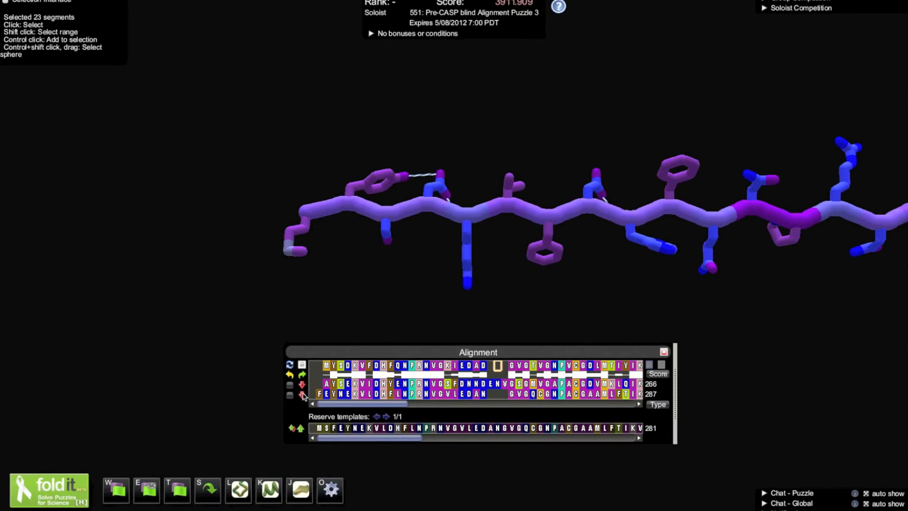
left_click(301, 396)
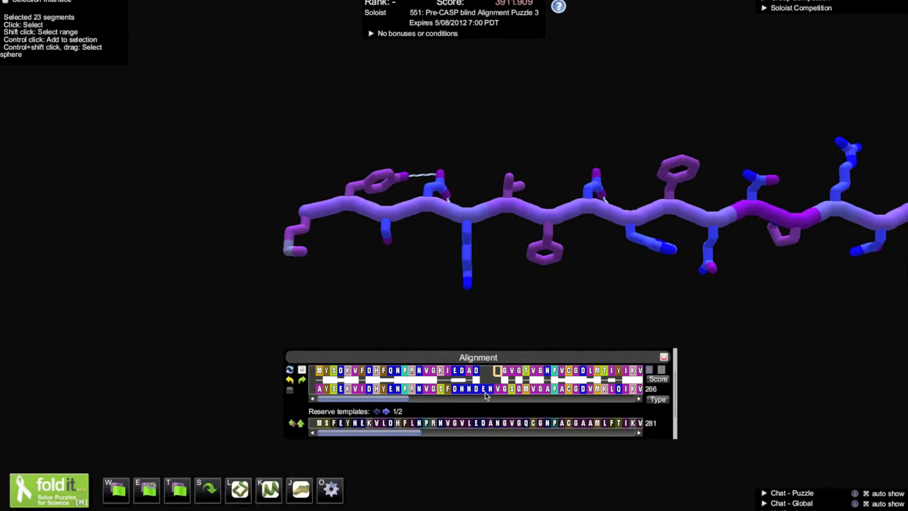
left_click(489, 389)
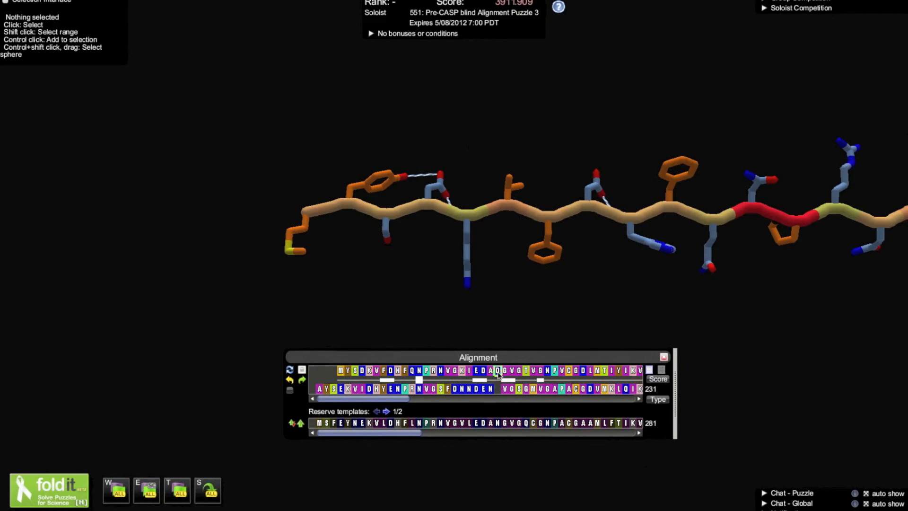
left_click(497, 370)
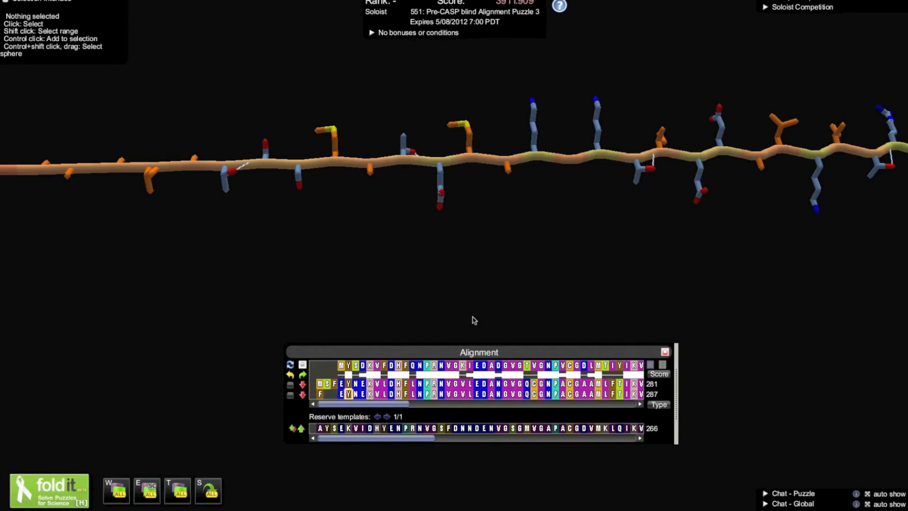
mouse_move(420, 320)
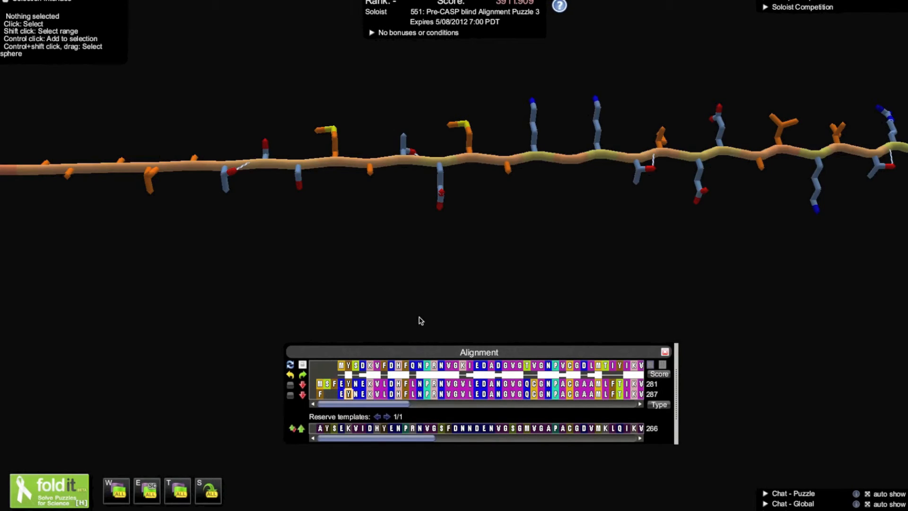
mouse_move(315, 365)
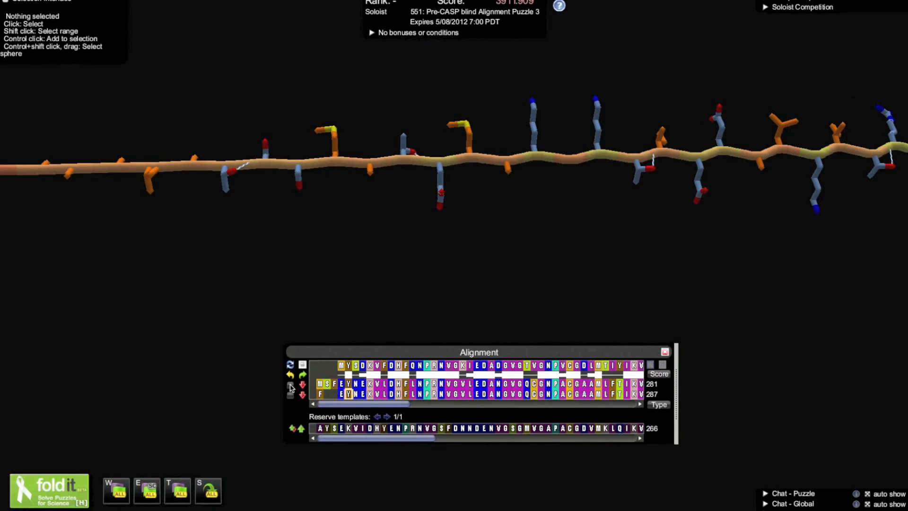
Tick a template's checkbox to display its 3D structure beside the extended chain
left_click(290, 387)
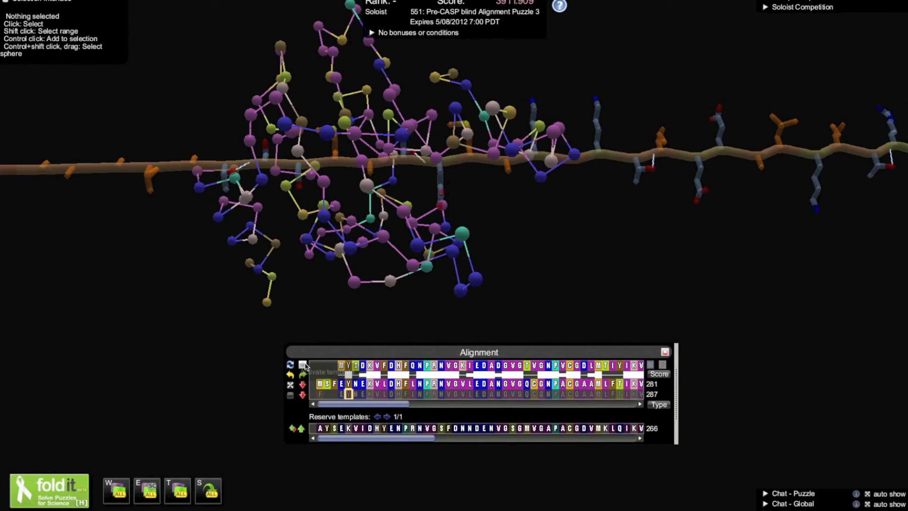
Activate the template and lock the threaded pose so the chain adopts its fold
left_click(301, 365)
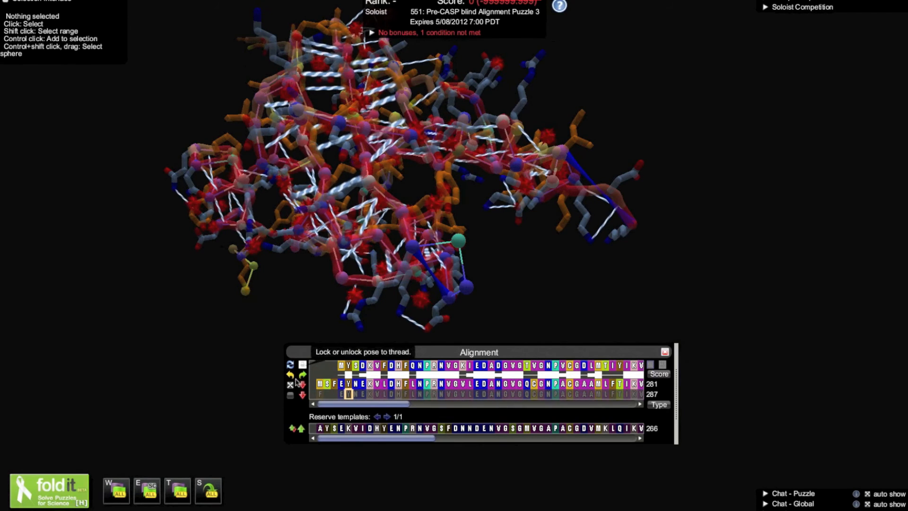
left_click(289, 396)
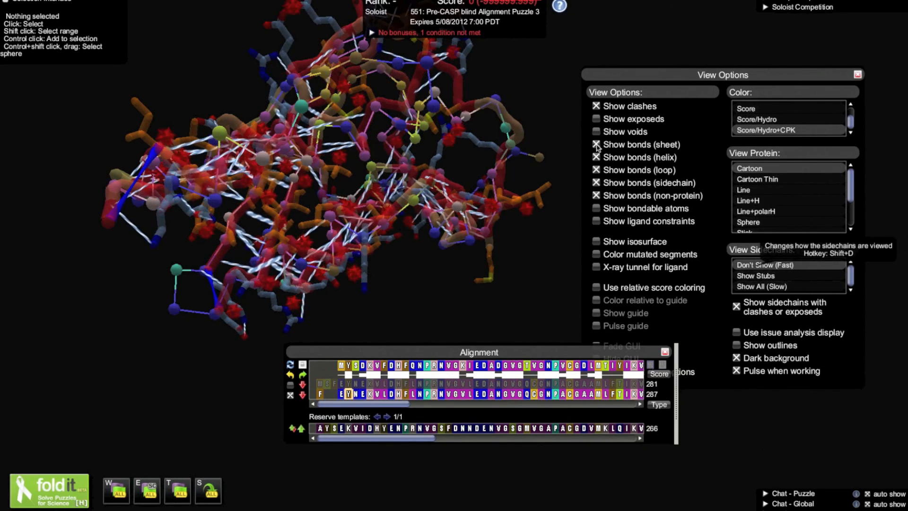
Hide hydrogen bonds, then reopen View Options
left_click(596, 144)
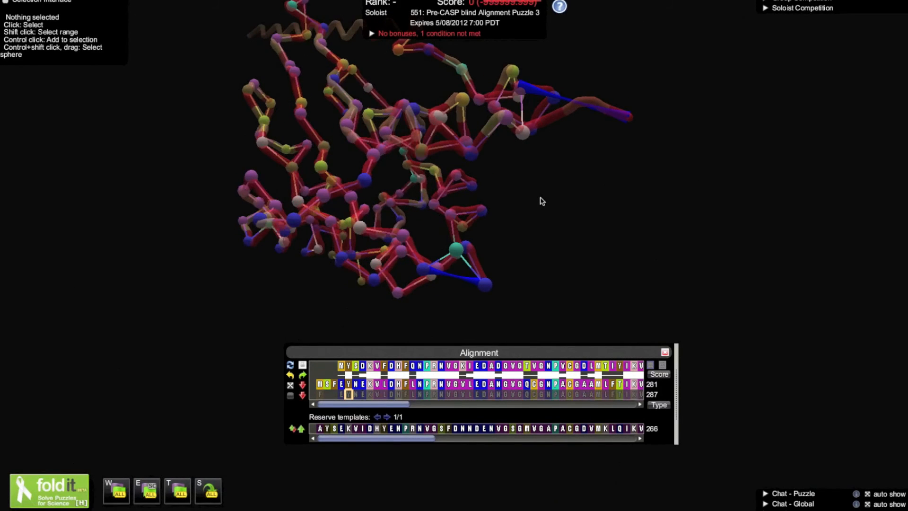
left_click(207, 490)
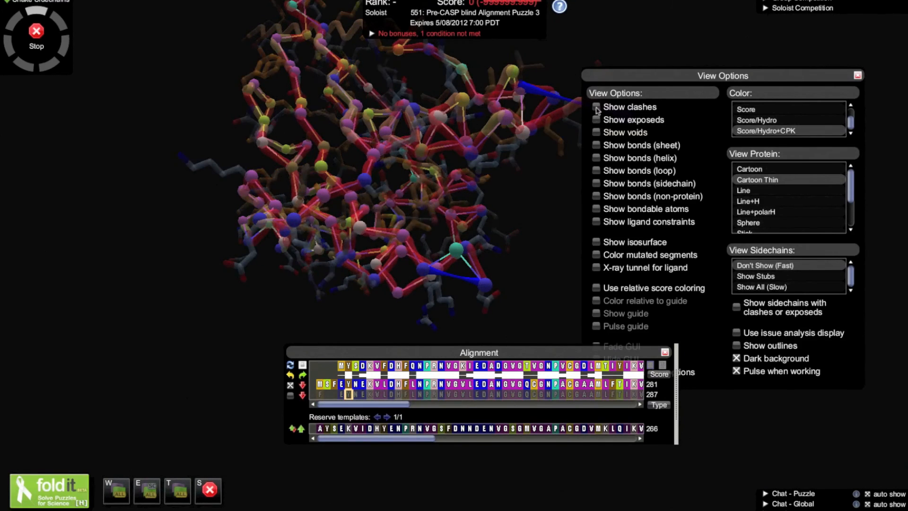
Turn clash markers back on and close View Options
left_click(596, 107)
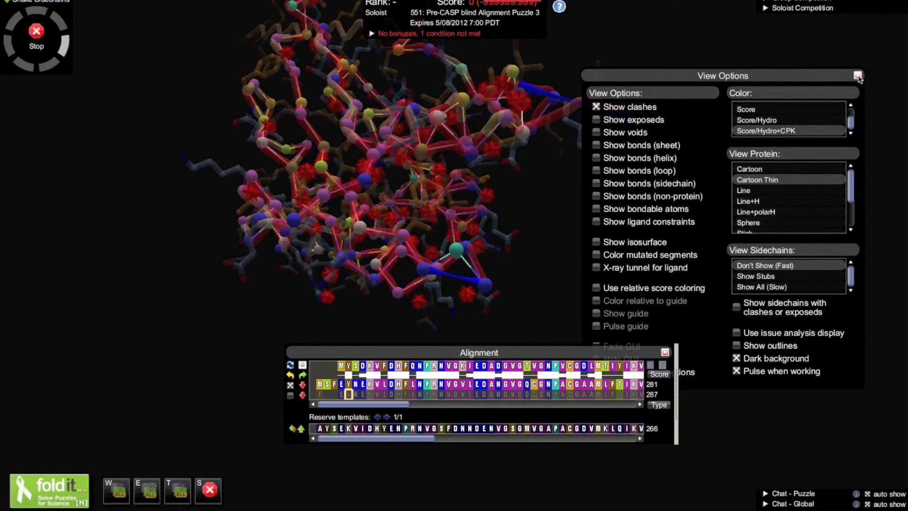
left_click(858, 76)
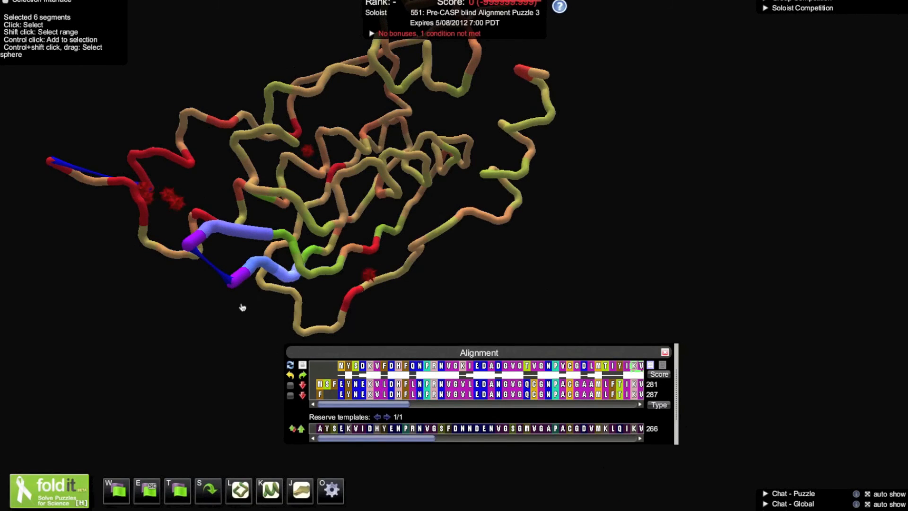
Wiggle the selected segments around the gap, stop, and view a residue's segment info
left_click(115, 490)
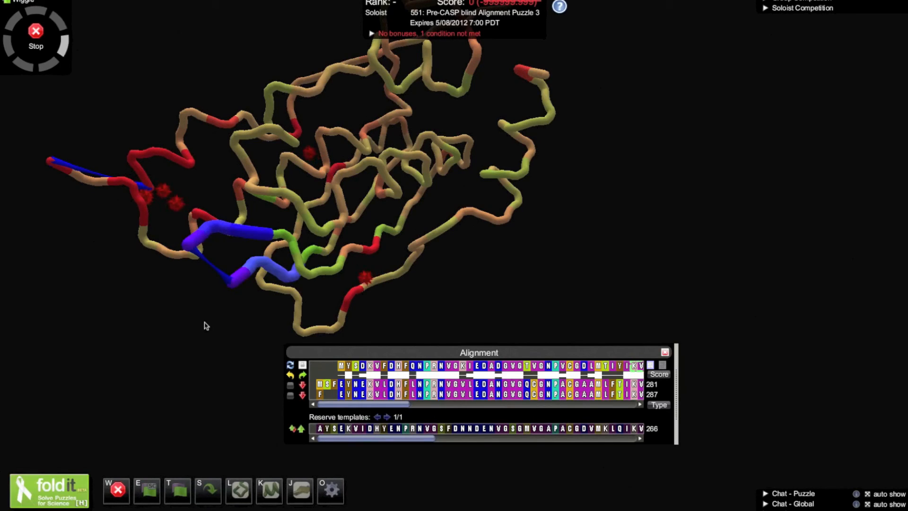
left_click(36, 30)
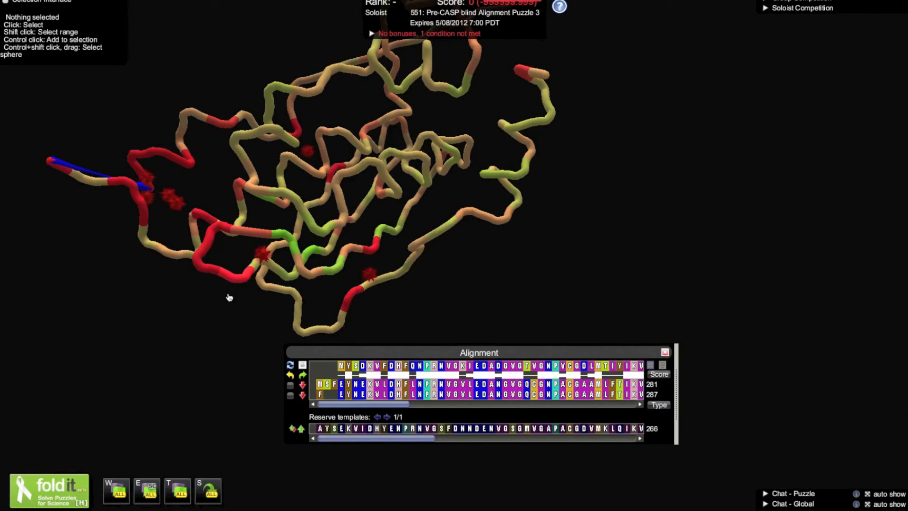
mouse_move(238, 282)
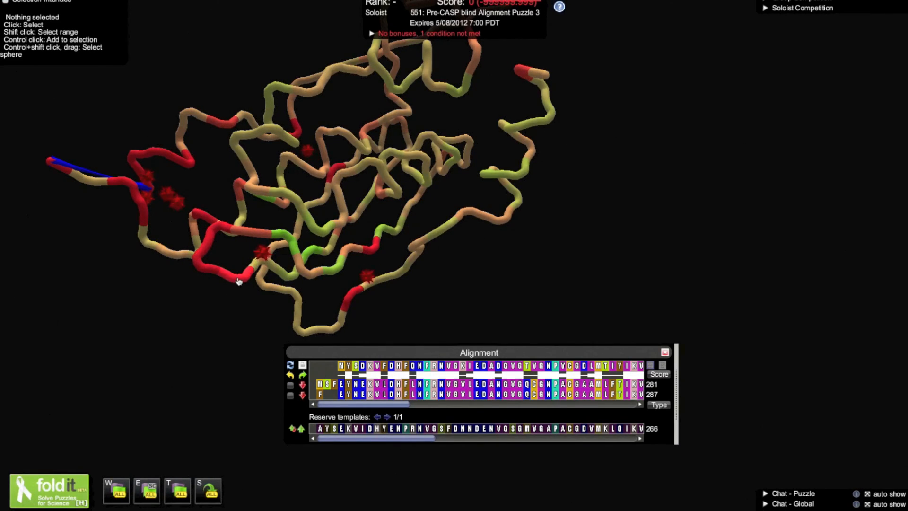
left_click(209, 272)
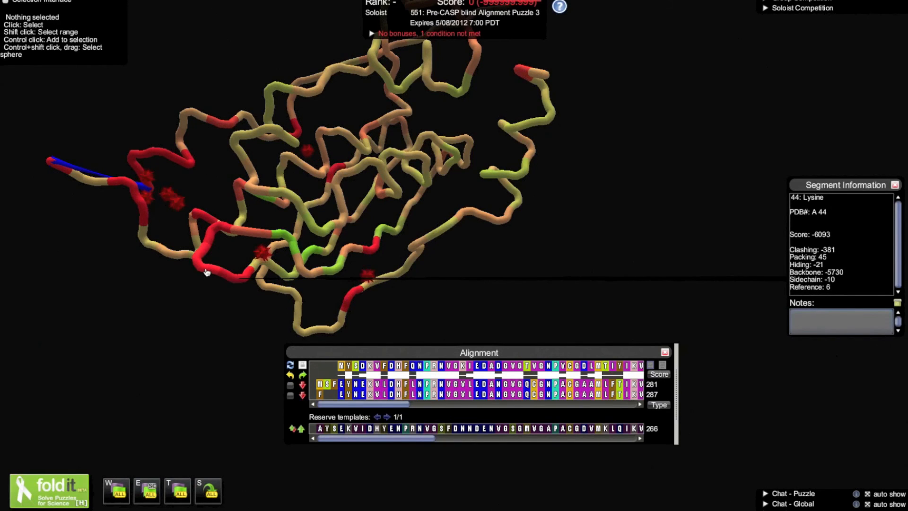
left_click(211, 234)
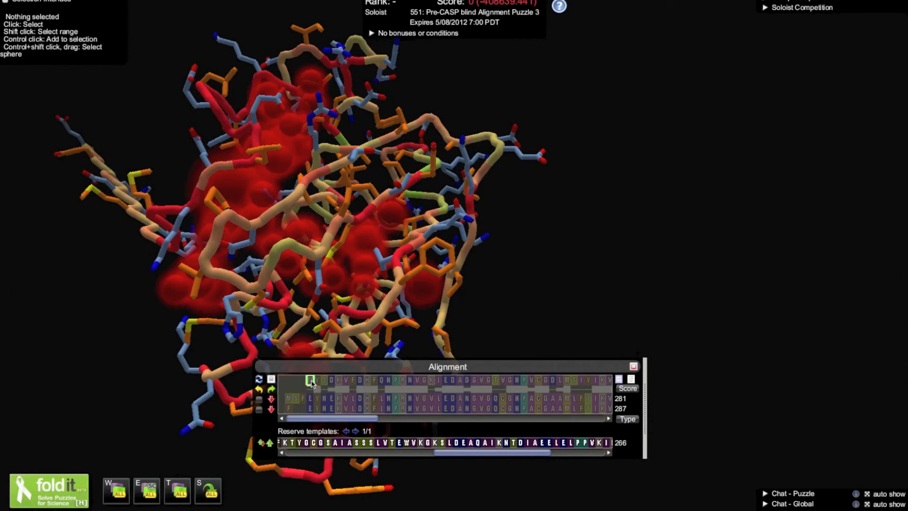
Select the first target residue in the Alignment panel
left_click(385, 380)
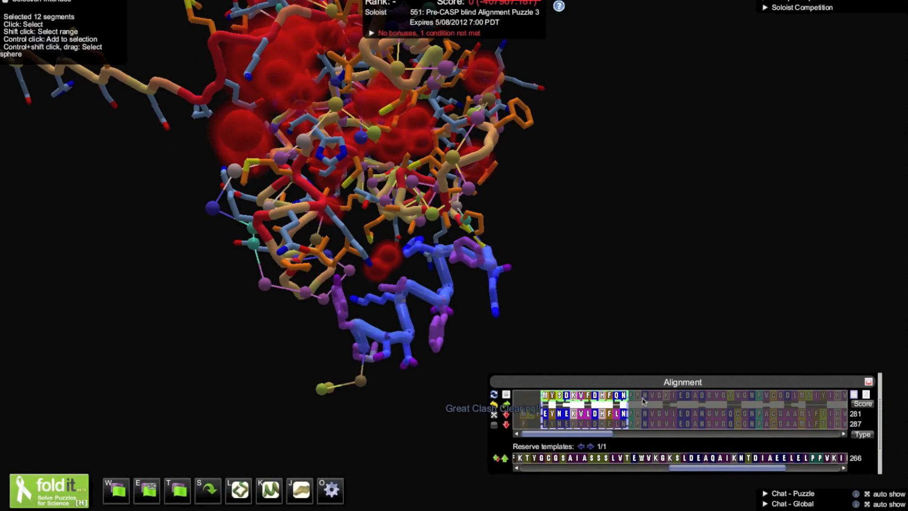
Select residue 15, an Asparagine, after threading residues 1–12
left_click(644, 395)
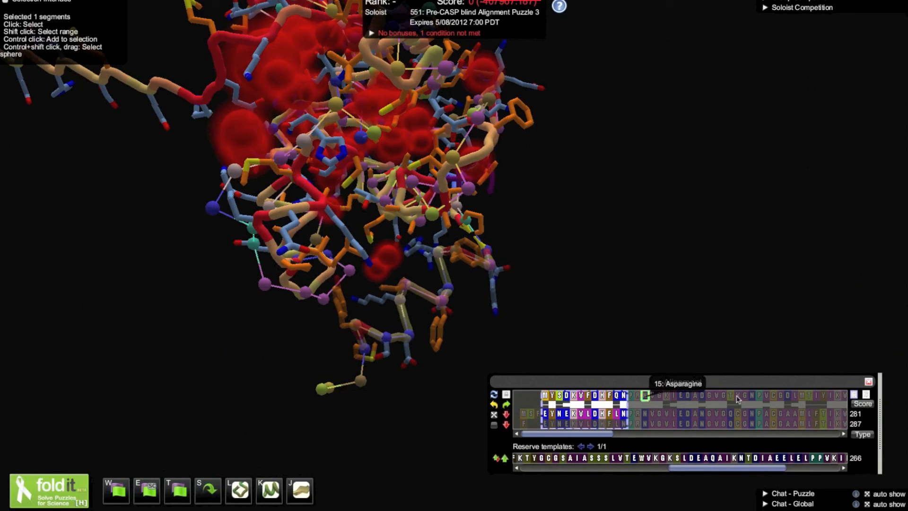